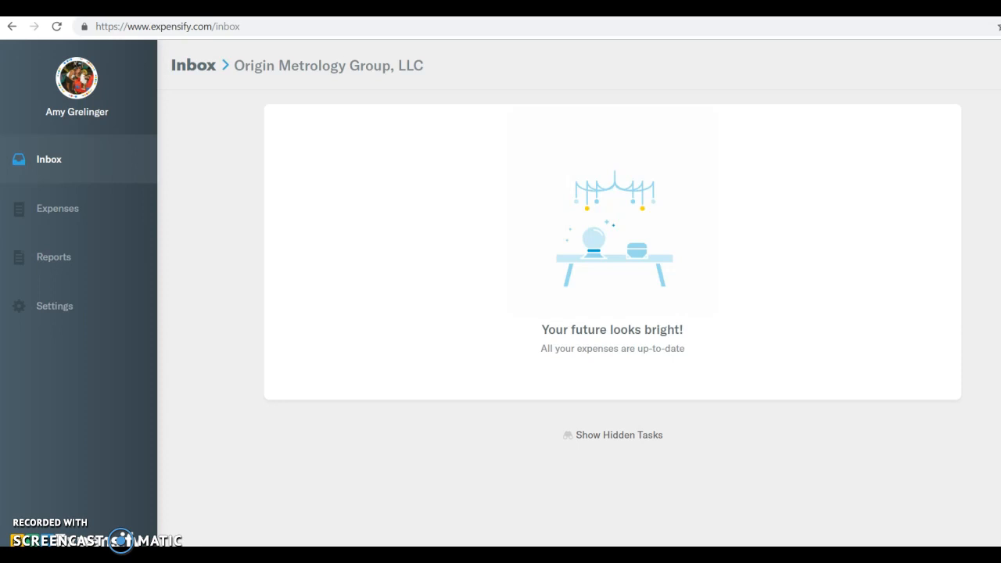
Step: Open the Settings menu to reveal Your Account and Policies
left_click(54, 305)
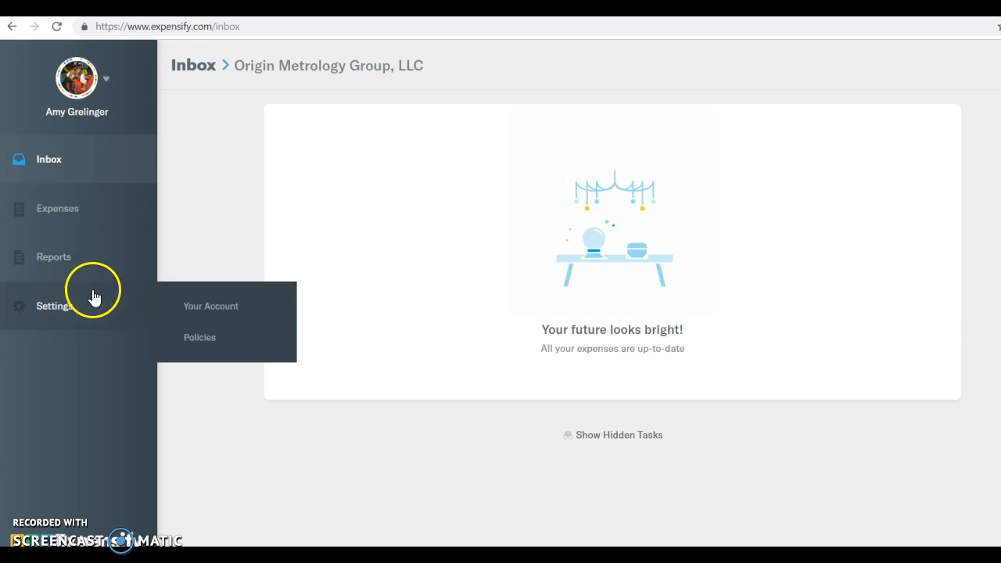
Step: Open Your Account and scroll down to Copilot: Delegated Access
left_click(210, 306)
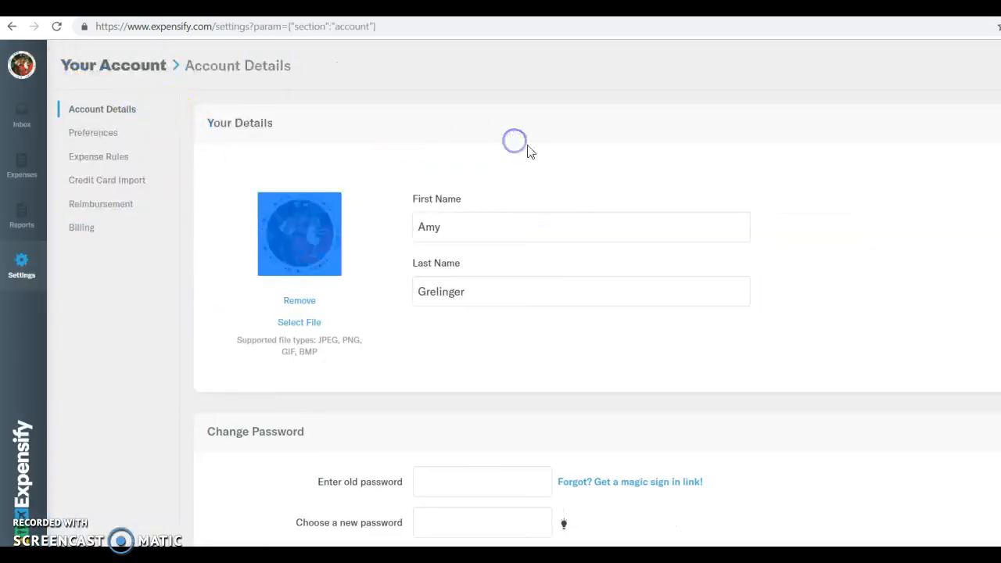
scroll("down", 3)
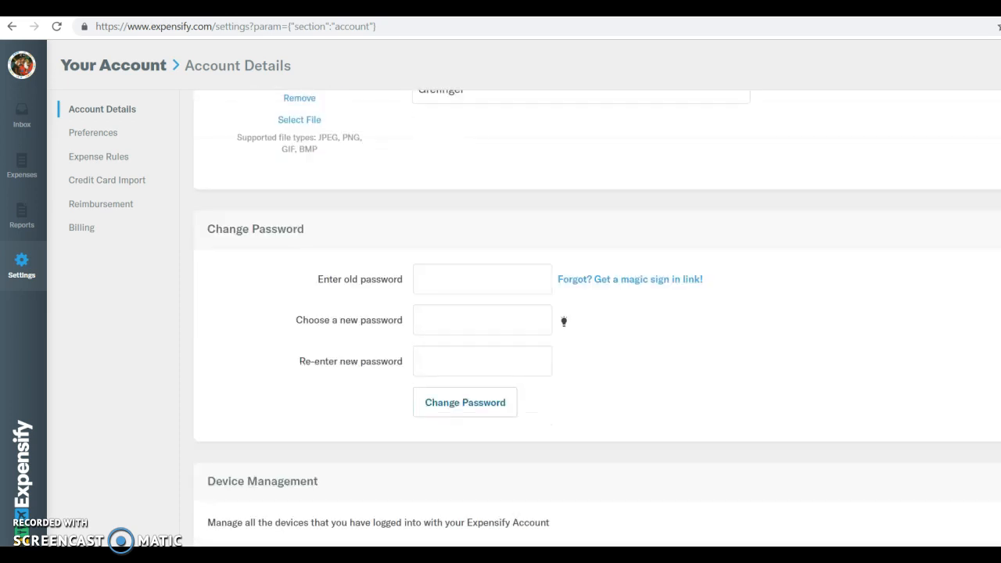
scroll("down", 3)
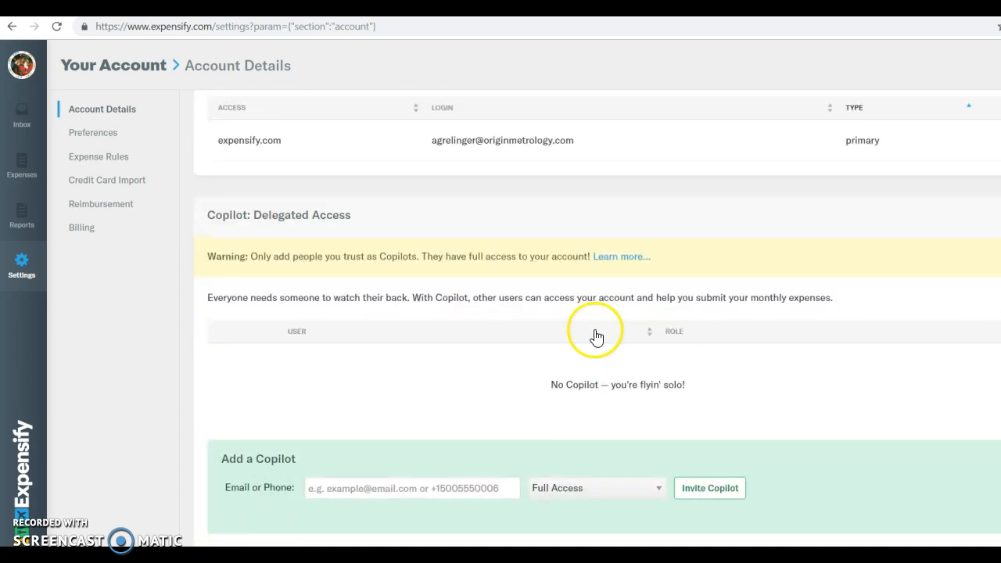
mouse_move(391, 226)
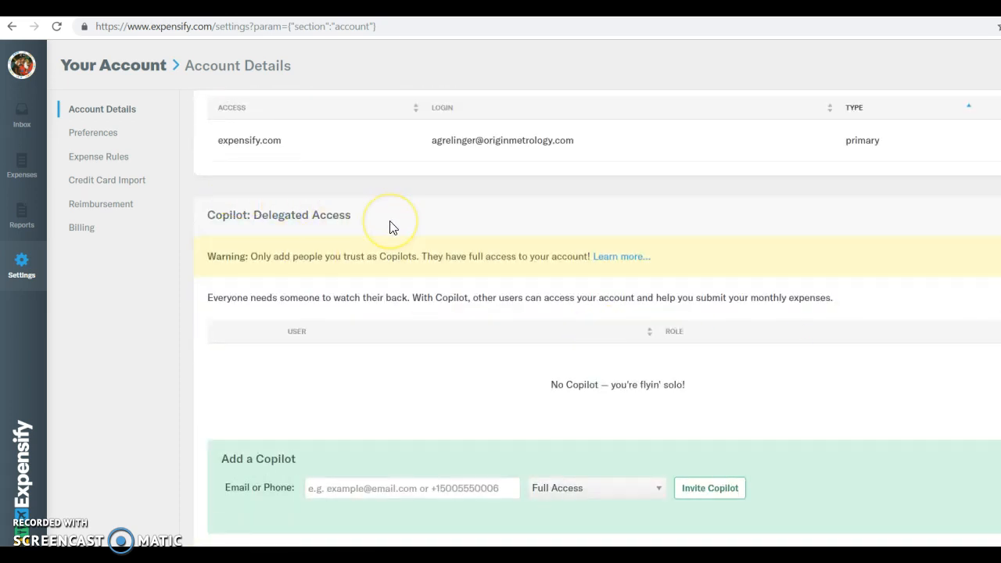
mouse_move(275, 275)
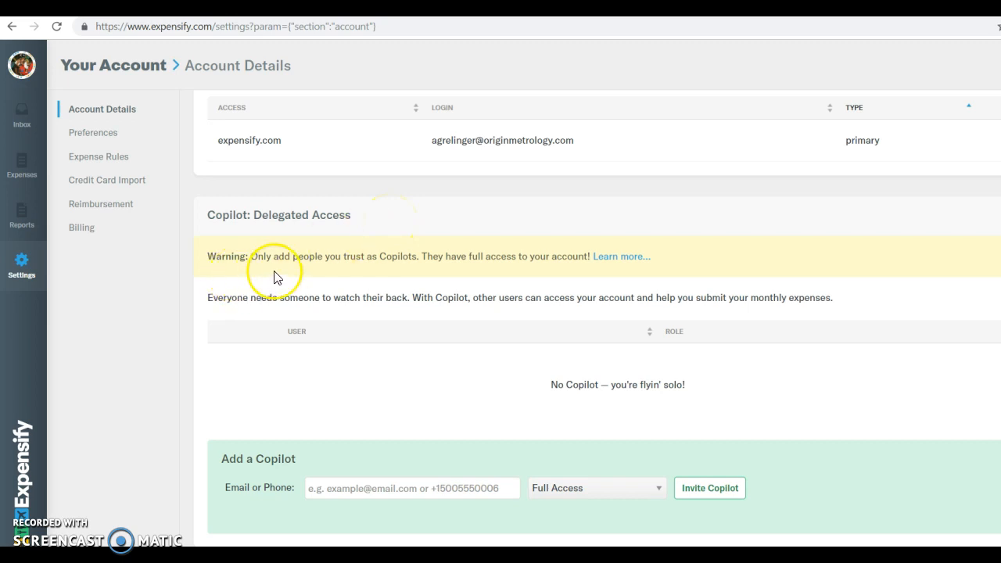
mouse_move(275, 276)
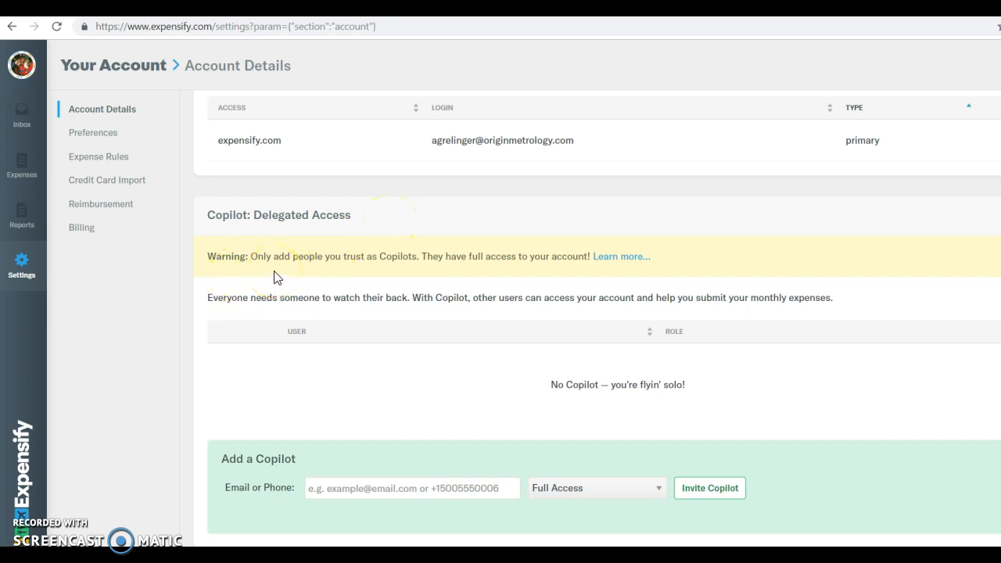
mouse_move(487, 319)
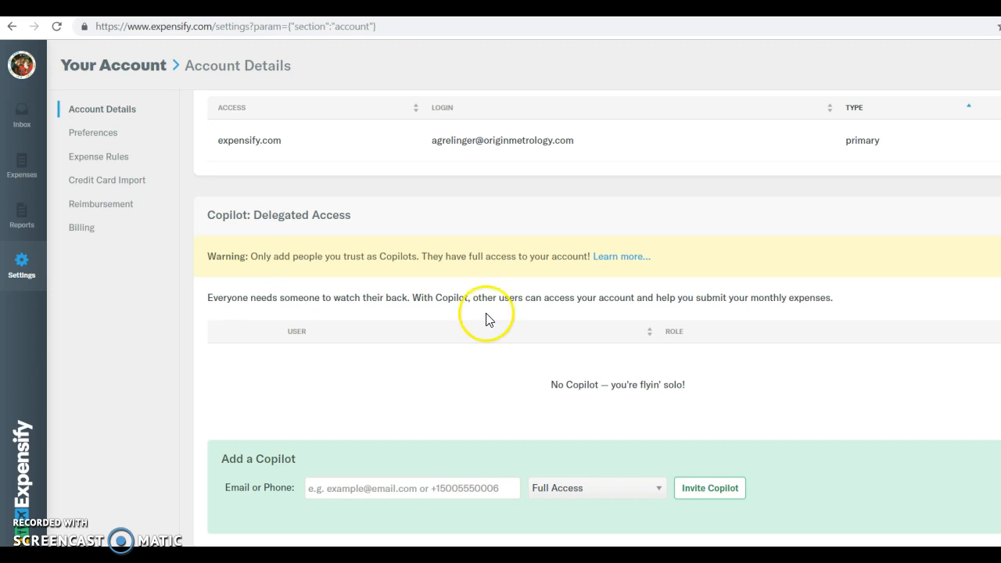
scroll("down", 3)
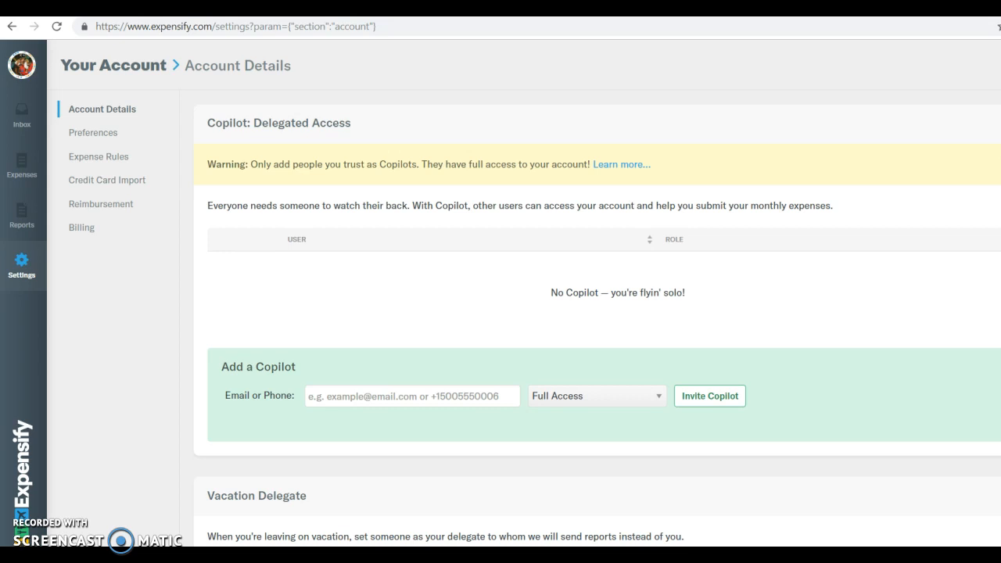
left_click(411, 395)
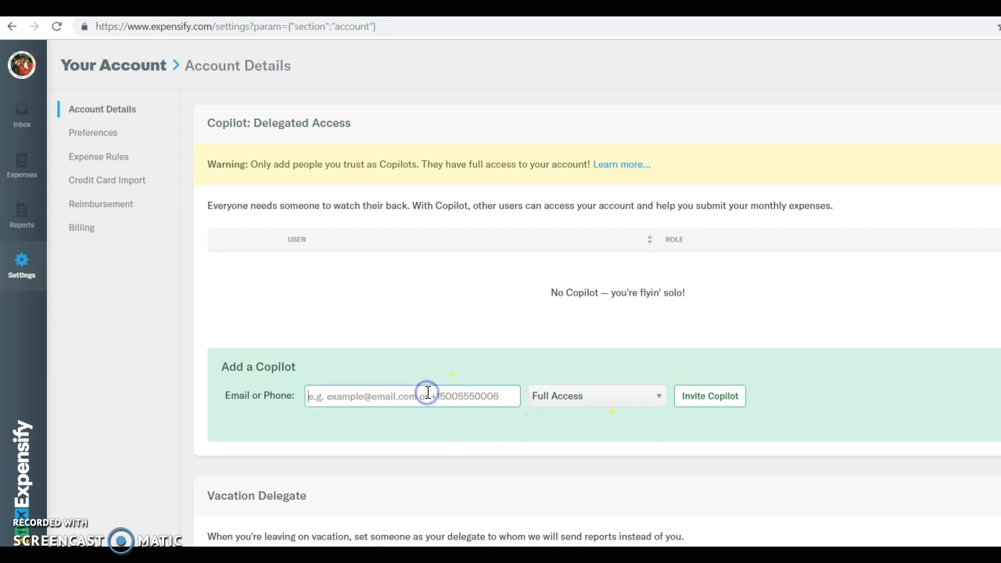
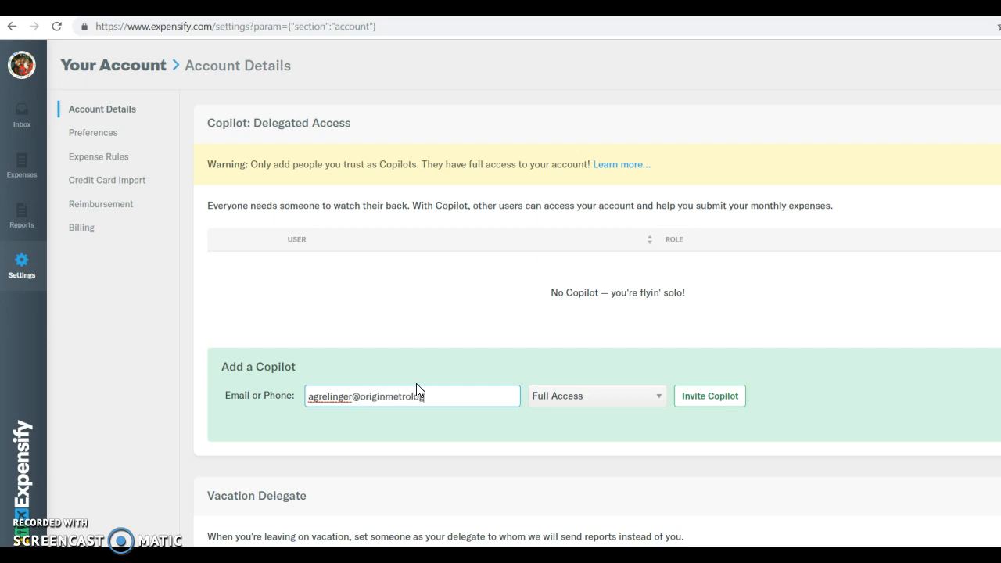